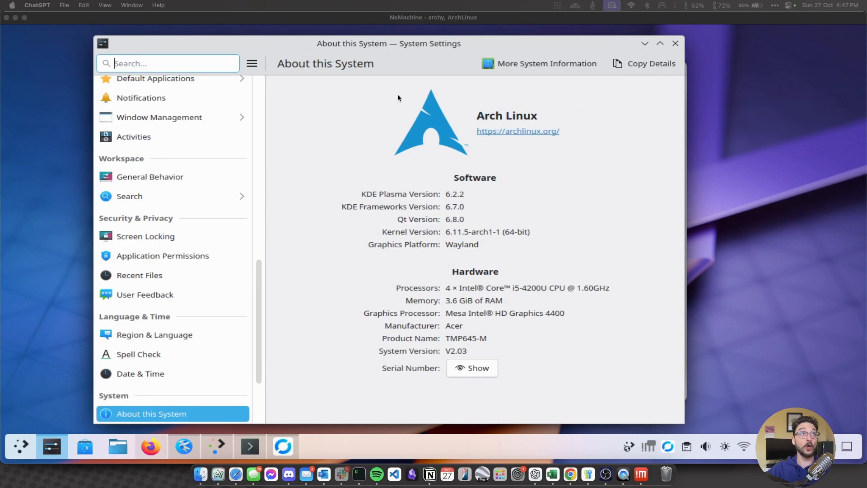
pyautogui.moveTo(371, 125)
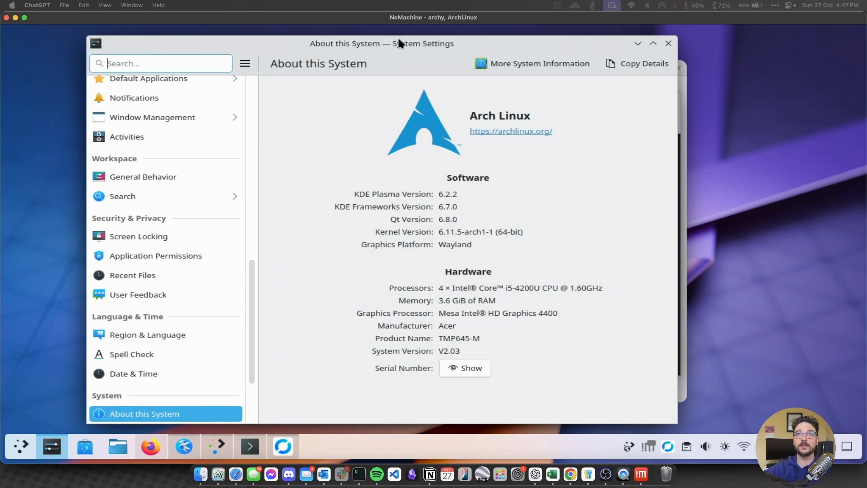
pyautogui.moveTo(541, 147)
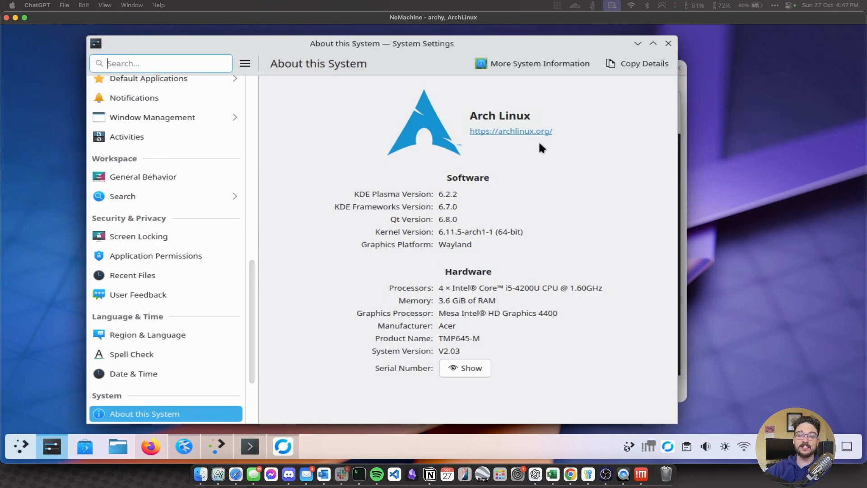
pyautogui.moveTo(539, 155)
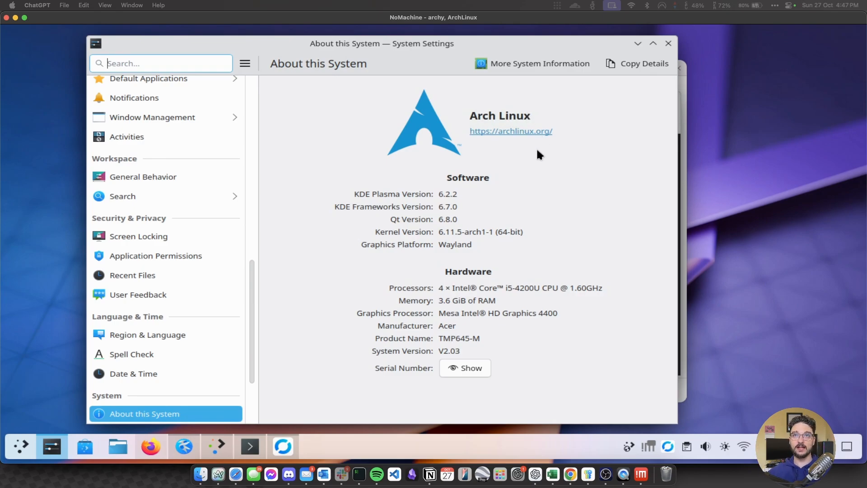
pyautogui.moveTo(529, 160)
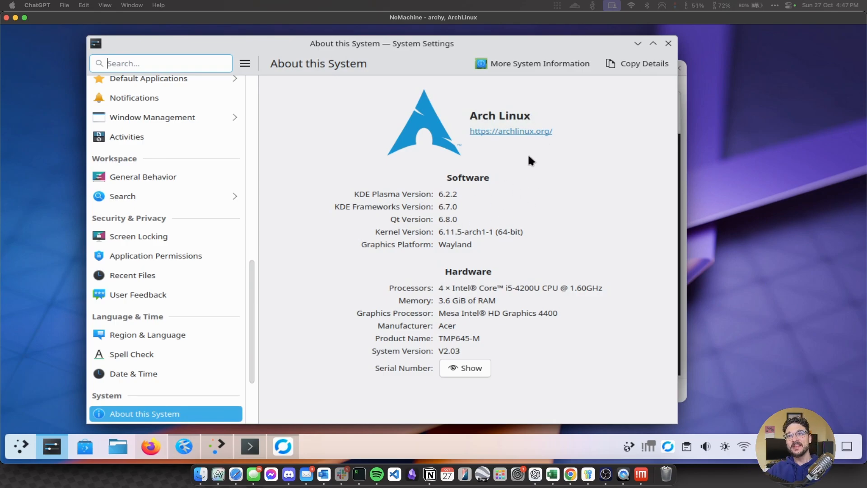
pyautogui.moveTo(489, 161)
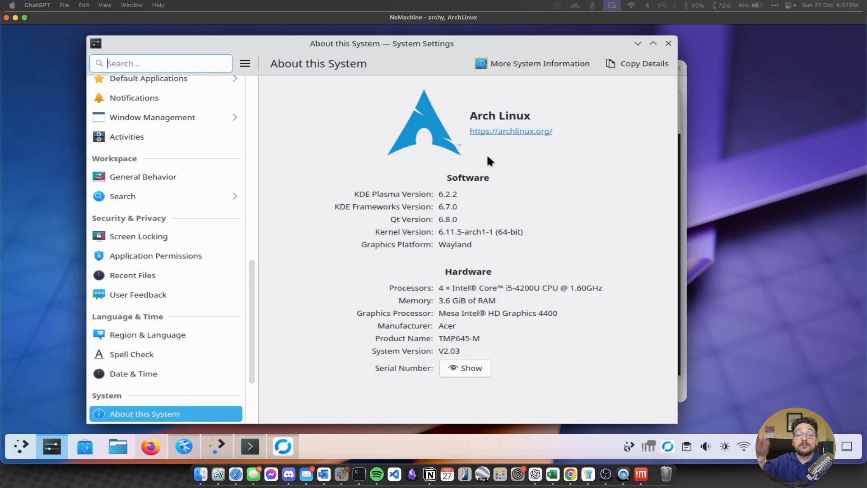
pyautogui.moveTo(513, 216)
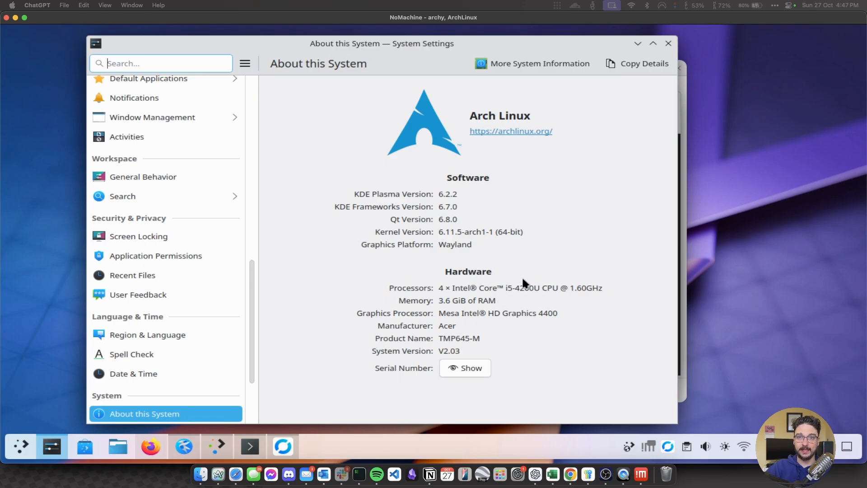
pyautogui.moveTo(508, 297)
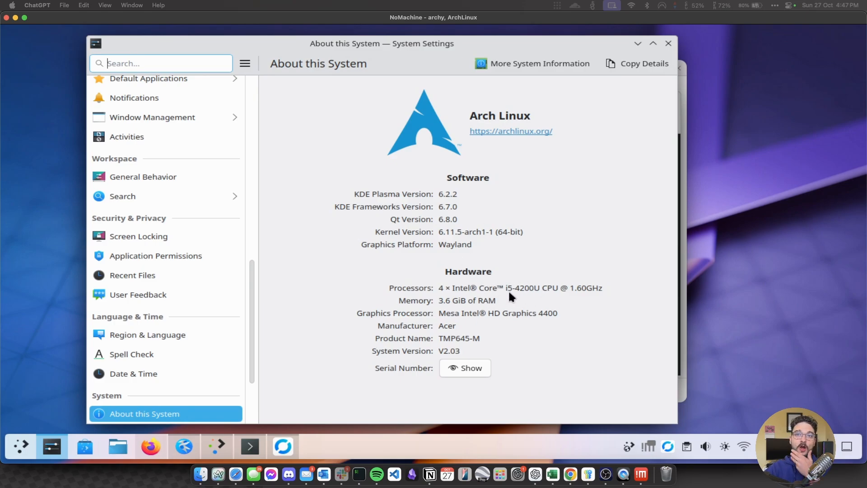
pyautogui.moveTo(534, 292)
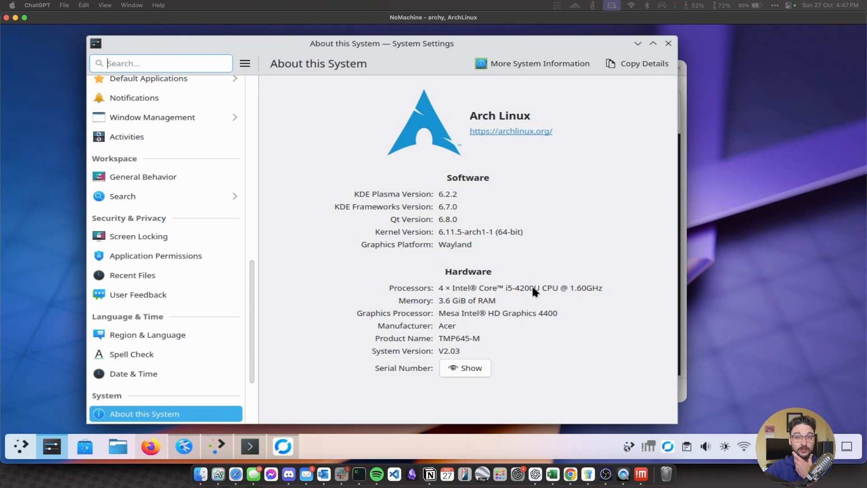
pyautogui.moveTo(560, 294)
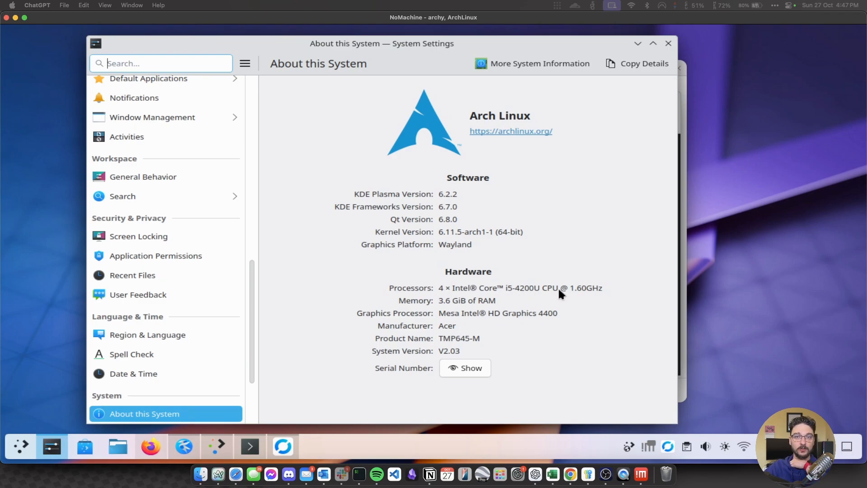
pyautogui.moveTo(470, 302)
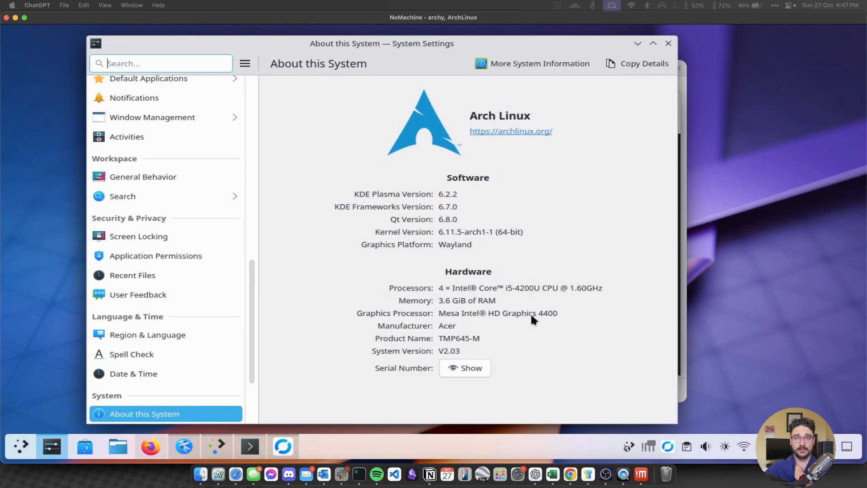
pyautogui.moveTo(537, 238)
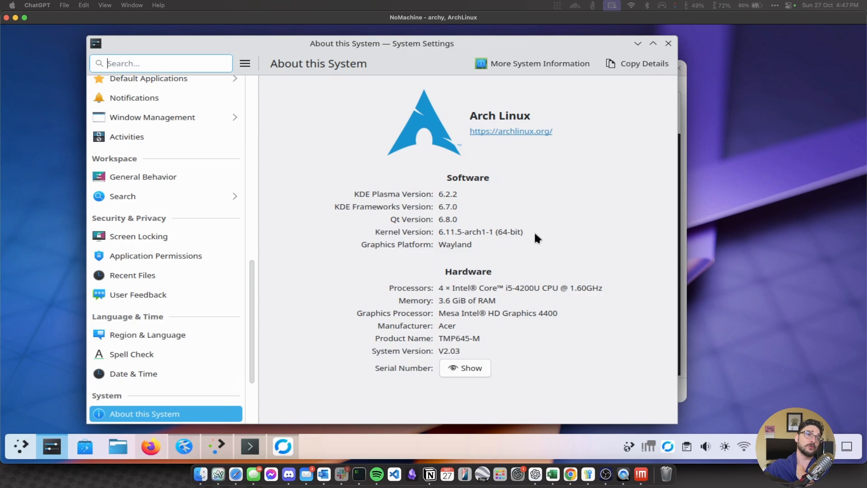
pyautogui.moveTo(476, 47)
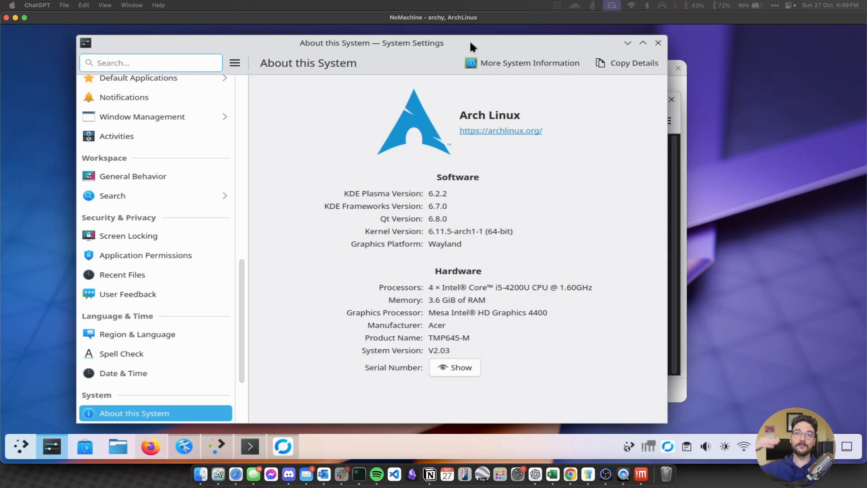
pyautogui.moveTo(371, 180)
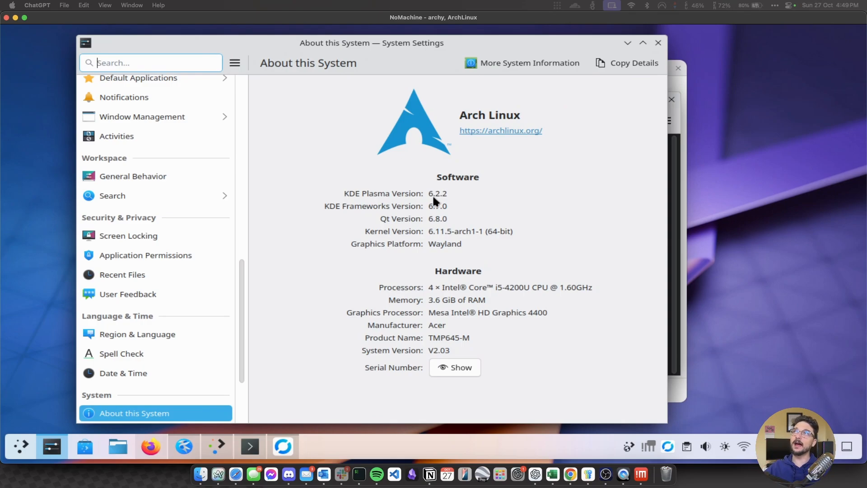
pyautogui.moveTo(450, 220)
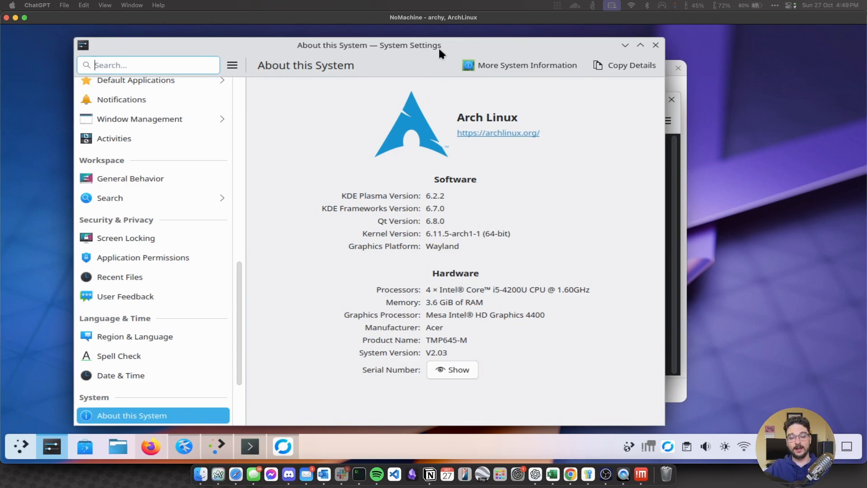
pyautogui.moveTo(447, 59)
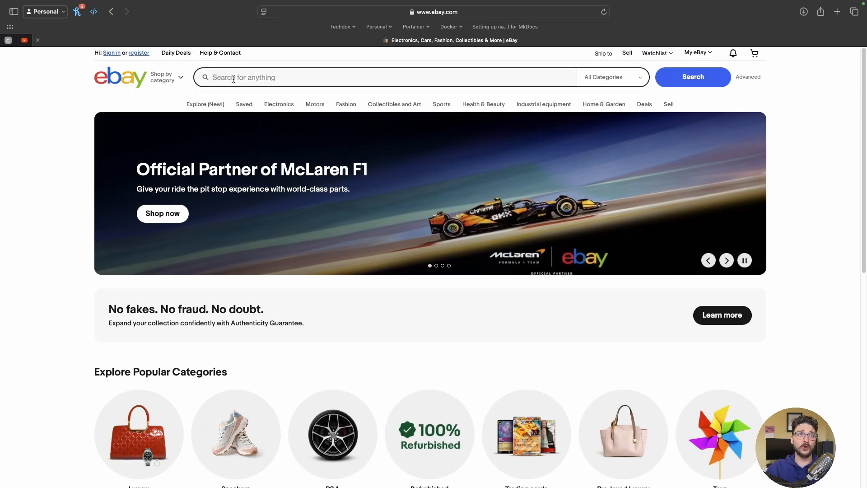
# - Search eBay for 'tmp645 acer' to list compatible TMP645 parts
pyautogui.write('tmp645 acer')
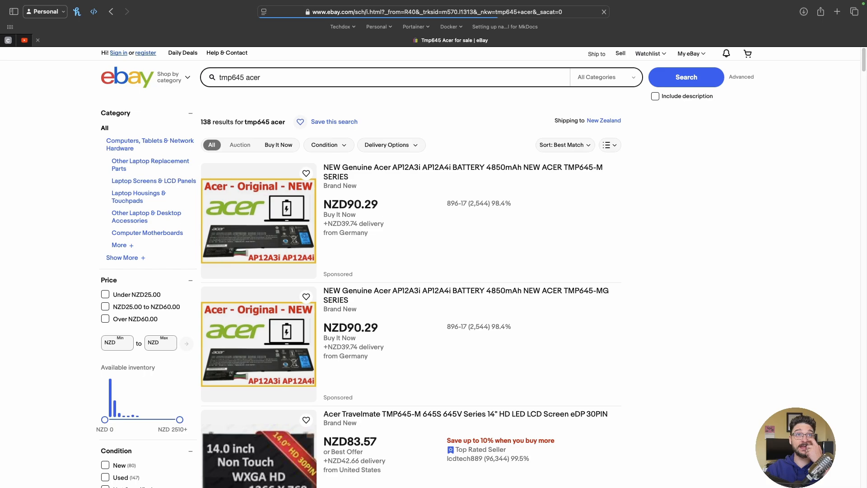
# - Scroll far down the tmp645 acer results past LCD displays, cables, bezels and palmrest listings
pyautogui.scroll(-3)
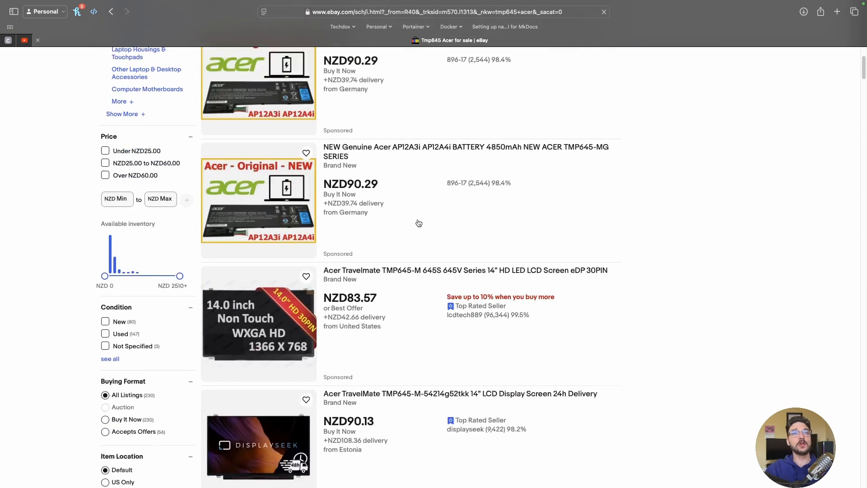
pyautogui.scroll(-3)
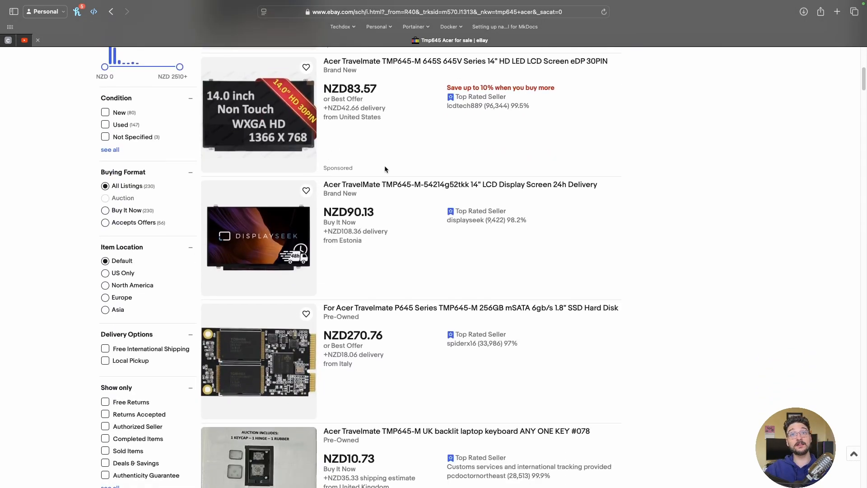
pyautogui.scroll(-3)
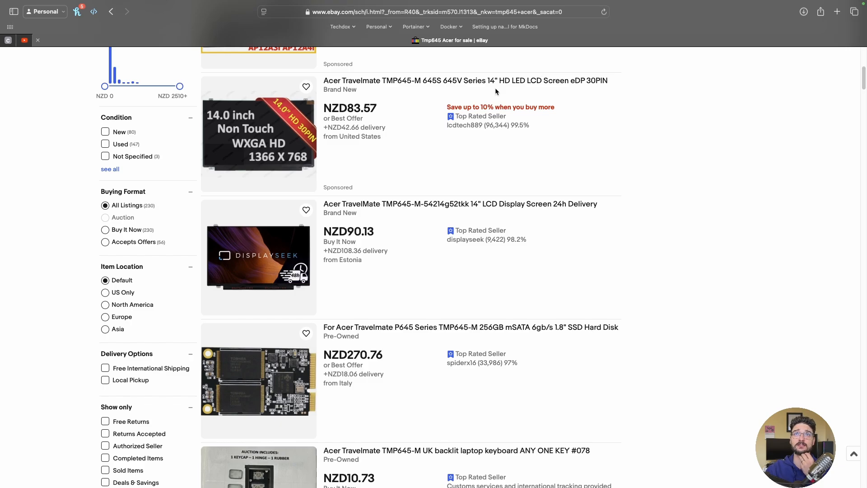
pyautogui.scroll(-3)
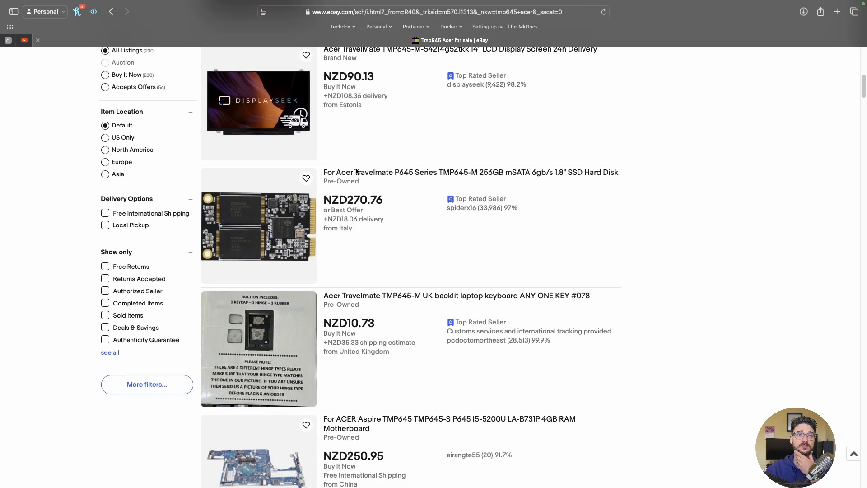
pyautogui.scroll(-3)
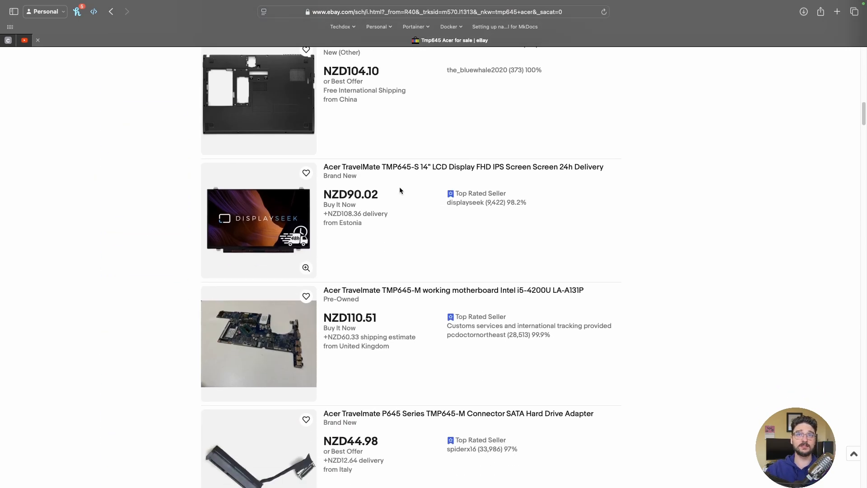
pyautogui.scroll(-3)
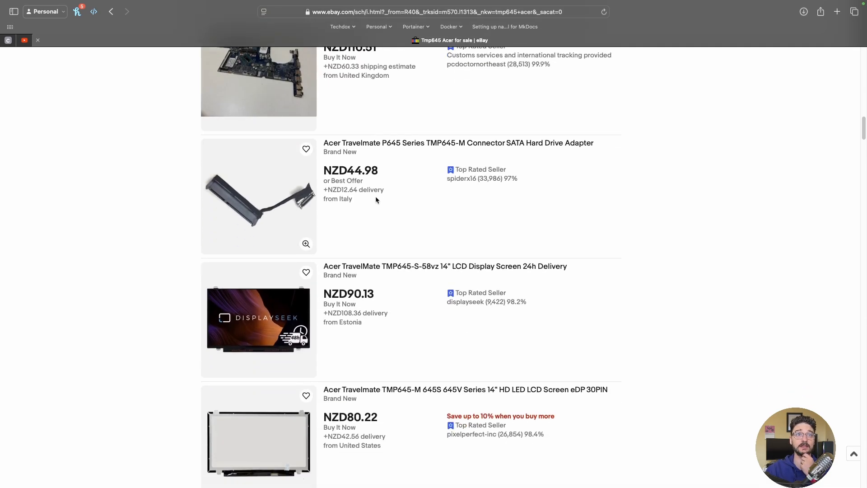
pyautogui.moveTo(281, 192)
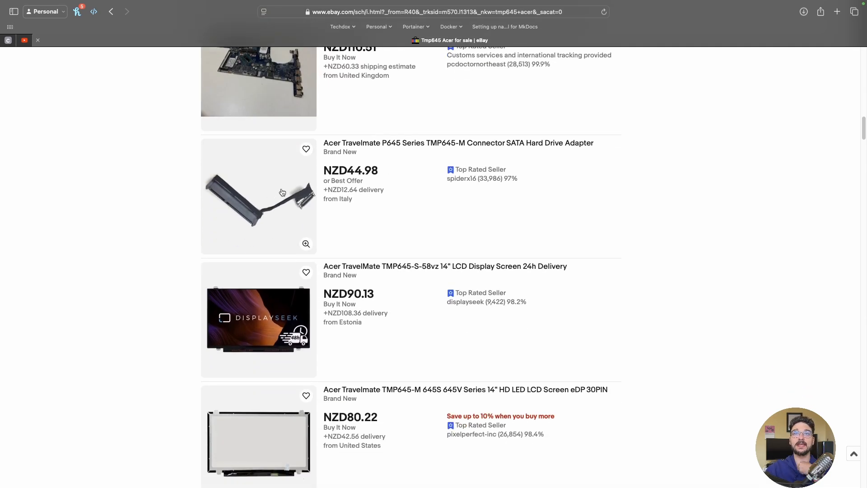
pyautogui.moveTo(279, 215)
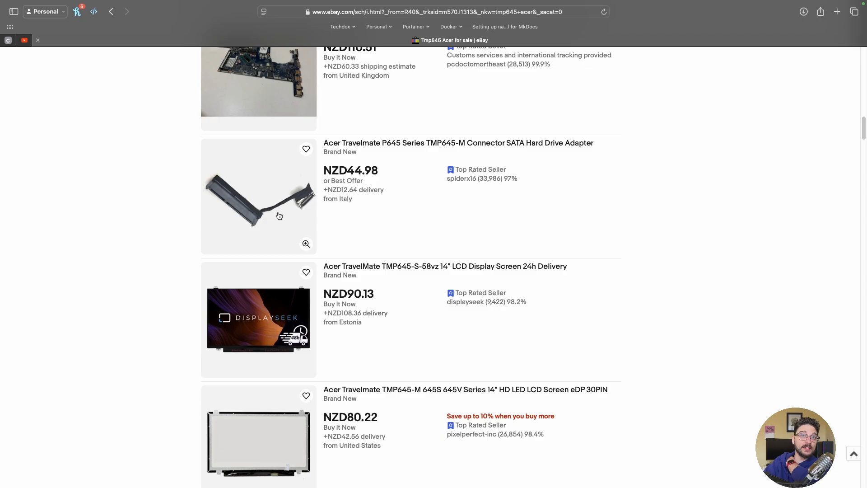
pyautogui.scroll(-3)
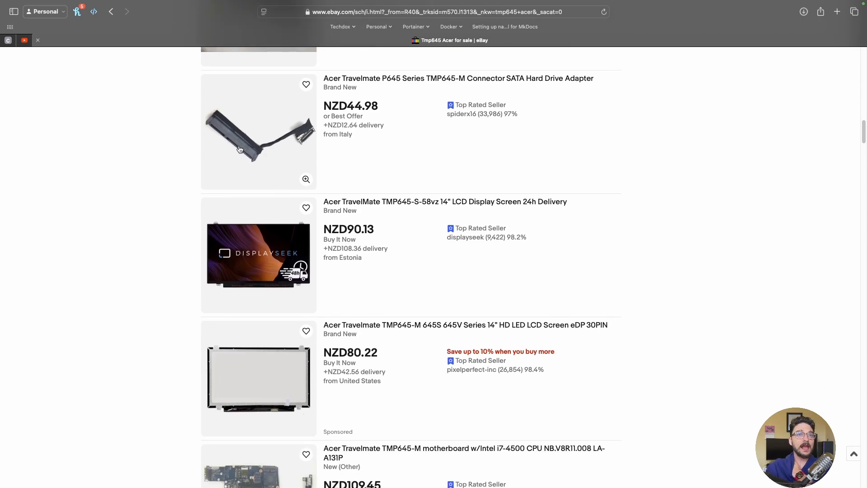
pyautogui.scroll(-3)
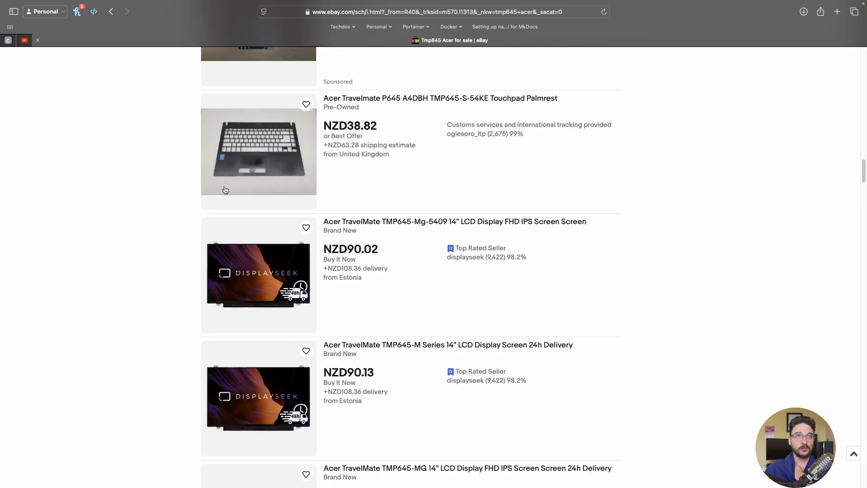
pyautogui.scroll(-3)
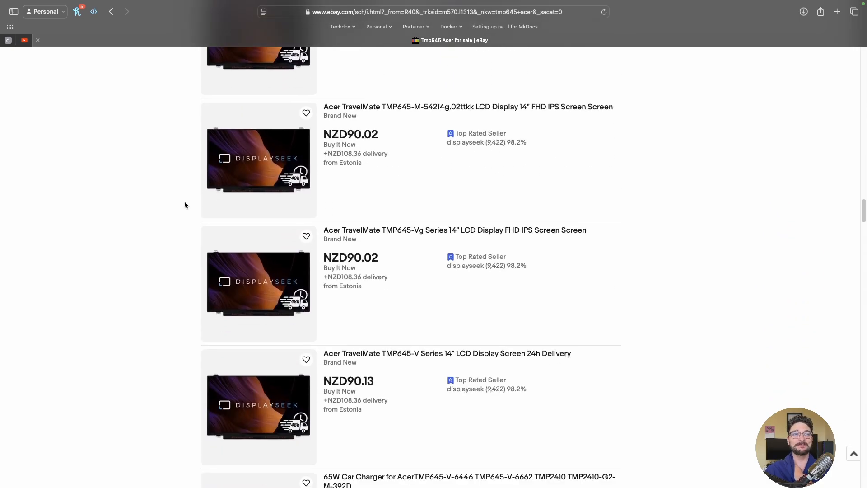
pyautogui.scroll(-3)
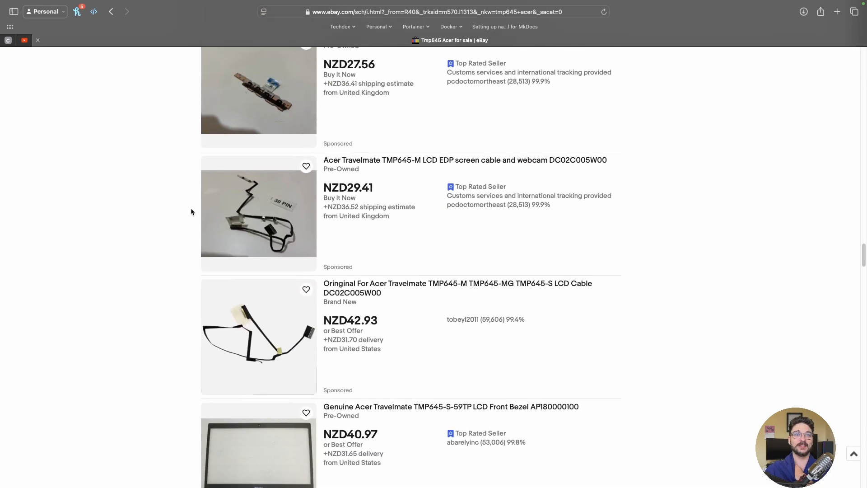
pyautogui.scroll(-3)
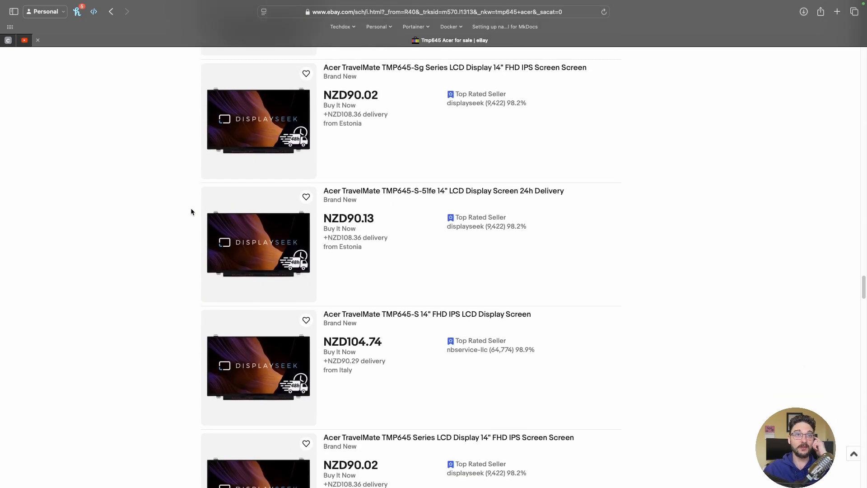
pyautogui.scroll(-3)
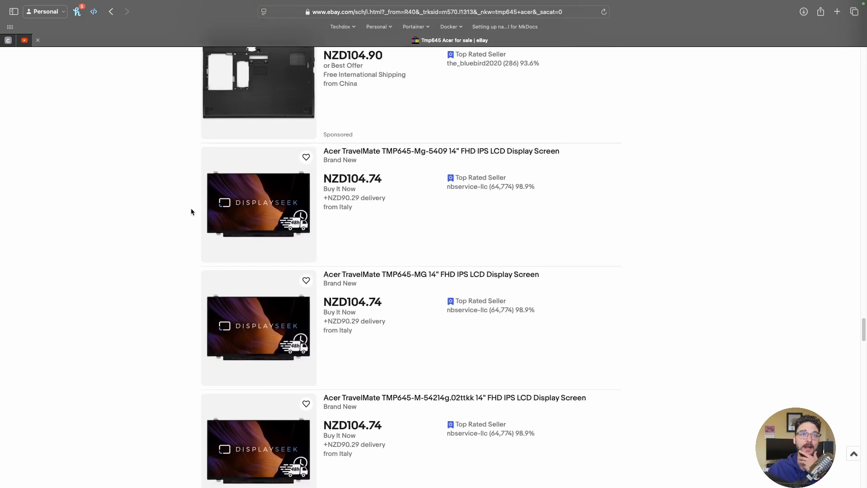
pyautogui.scroll(-3)
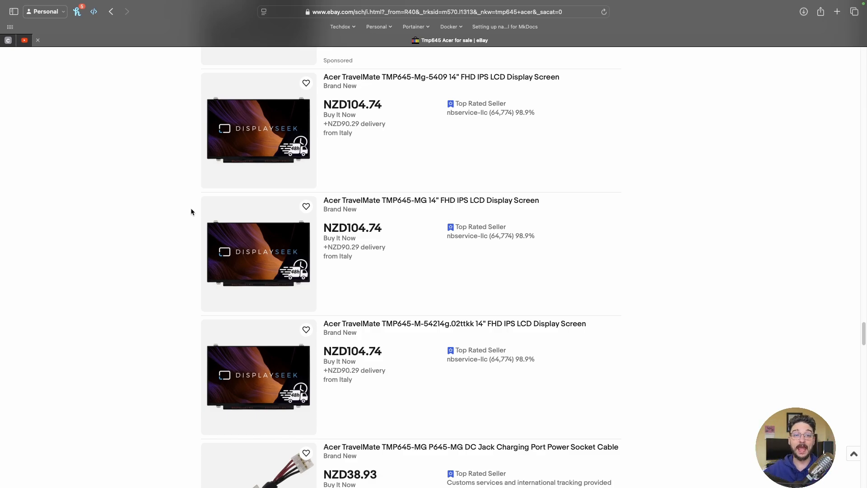
pyautogui.scroll(-3)
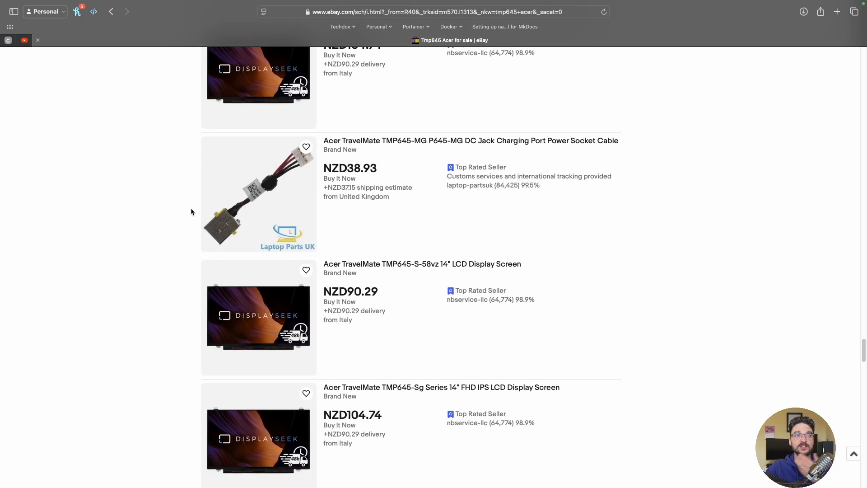
pyautogui.scroll(-3)
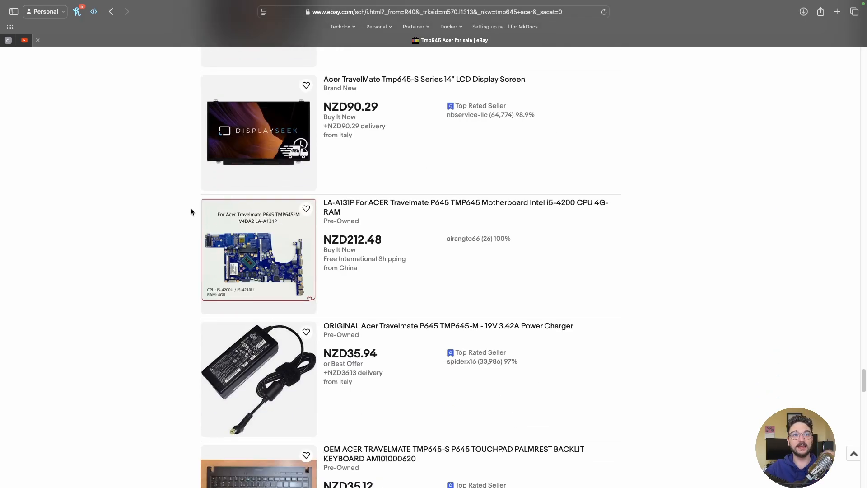
pyautogui.scroll(-3)
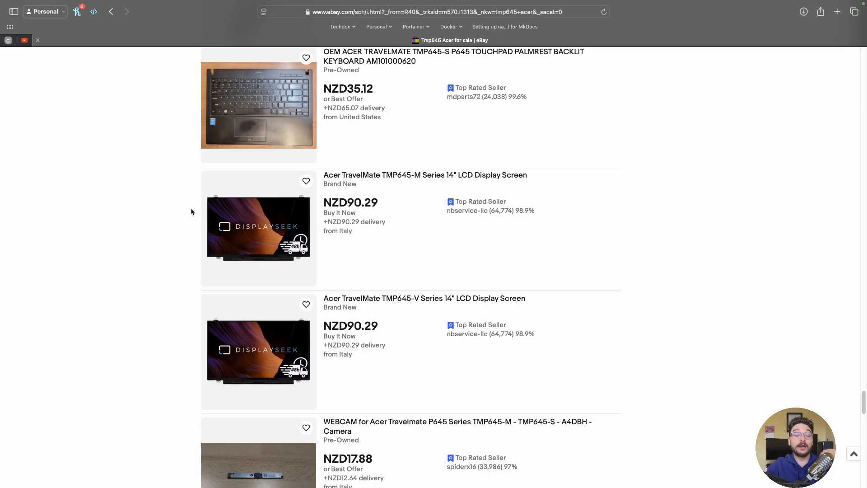
pyautogui.scroll(-3)
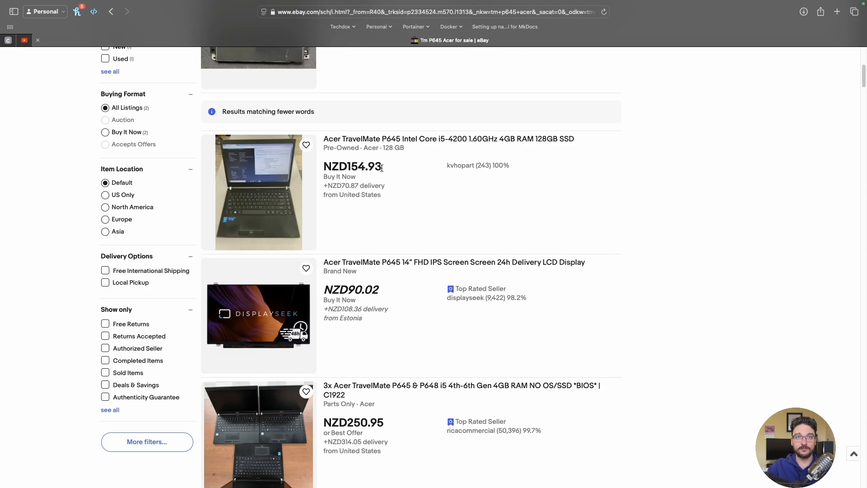
# - Select the TravelMate P645 laptop's NZD154.93 price and convert '154 nbz' in Alfred
pyautogui.doubleClick(363, 166)
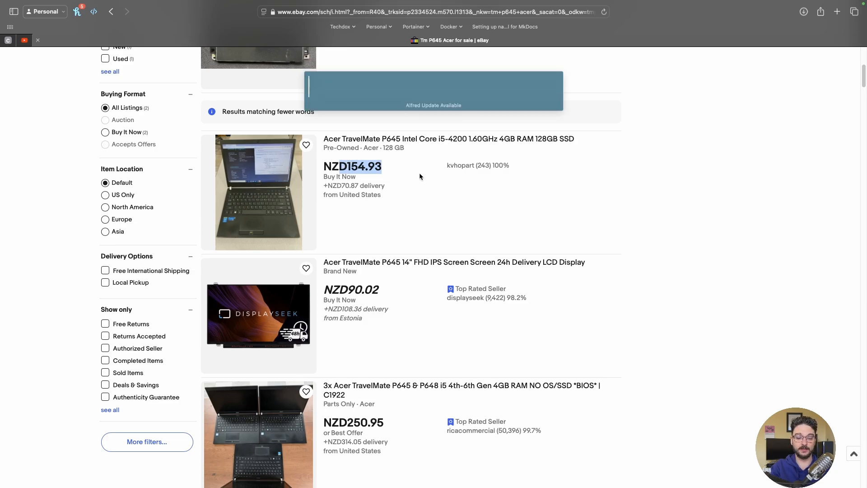
pyautogui.write('154 nbz')
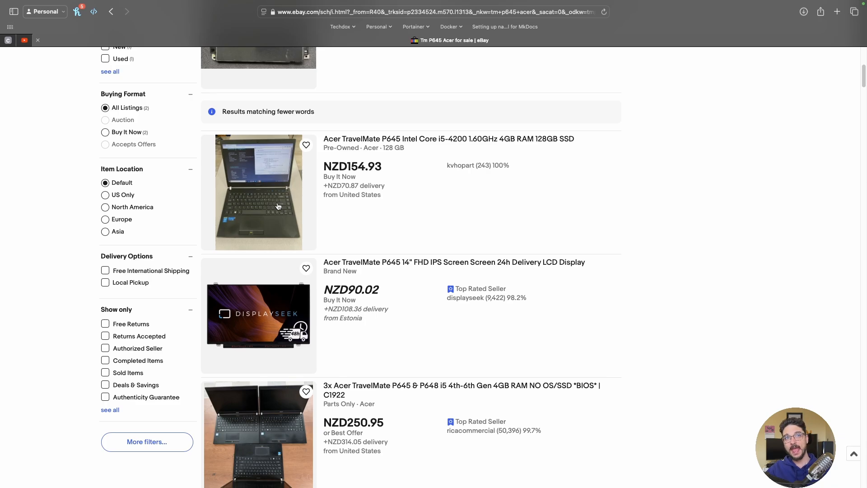
# - Scroll down the tm p645 acer results through keyboard, screen, charger and battery listings
pyautogui.scroll(-3)
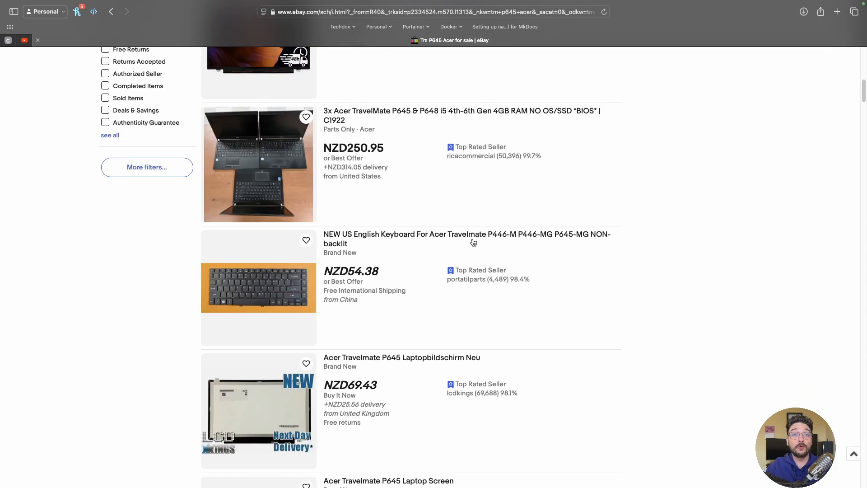
pyautogui.scroll(-3)
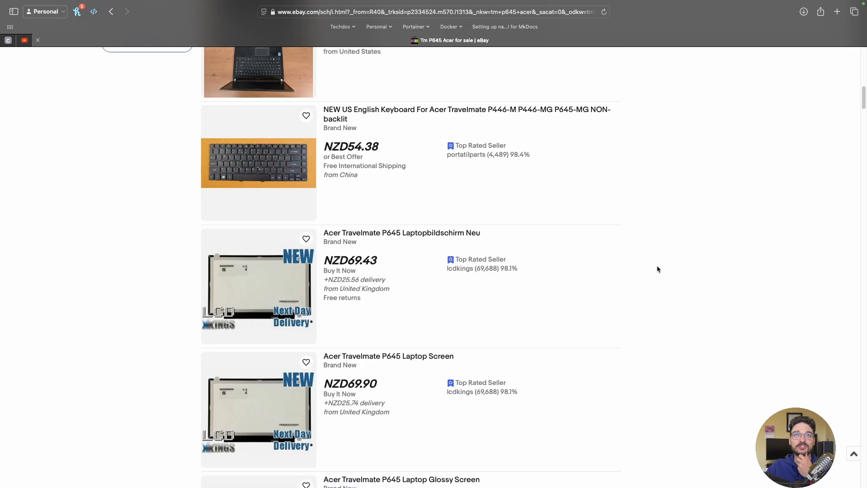
pyautogui.scroll(-3)
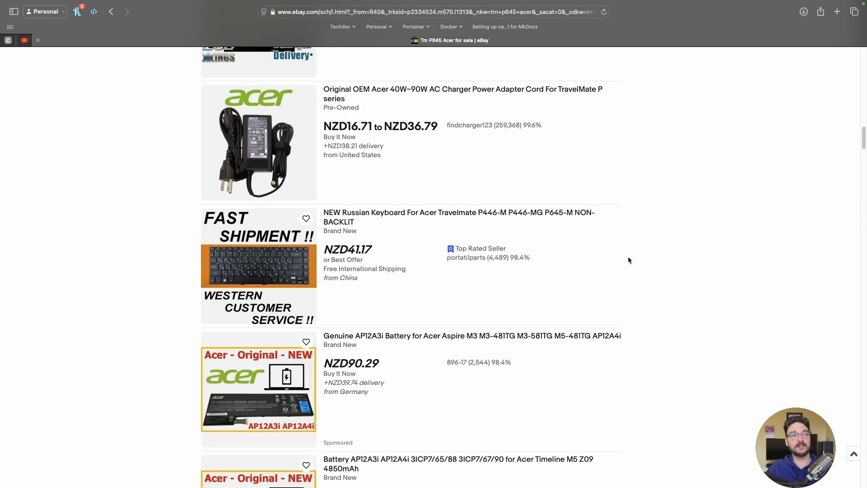
pyautogui.scroll(-3)
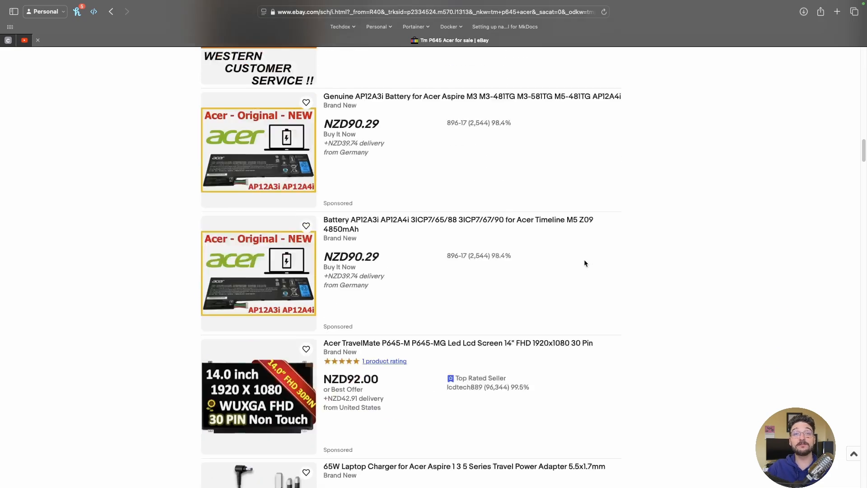